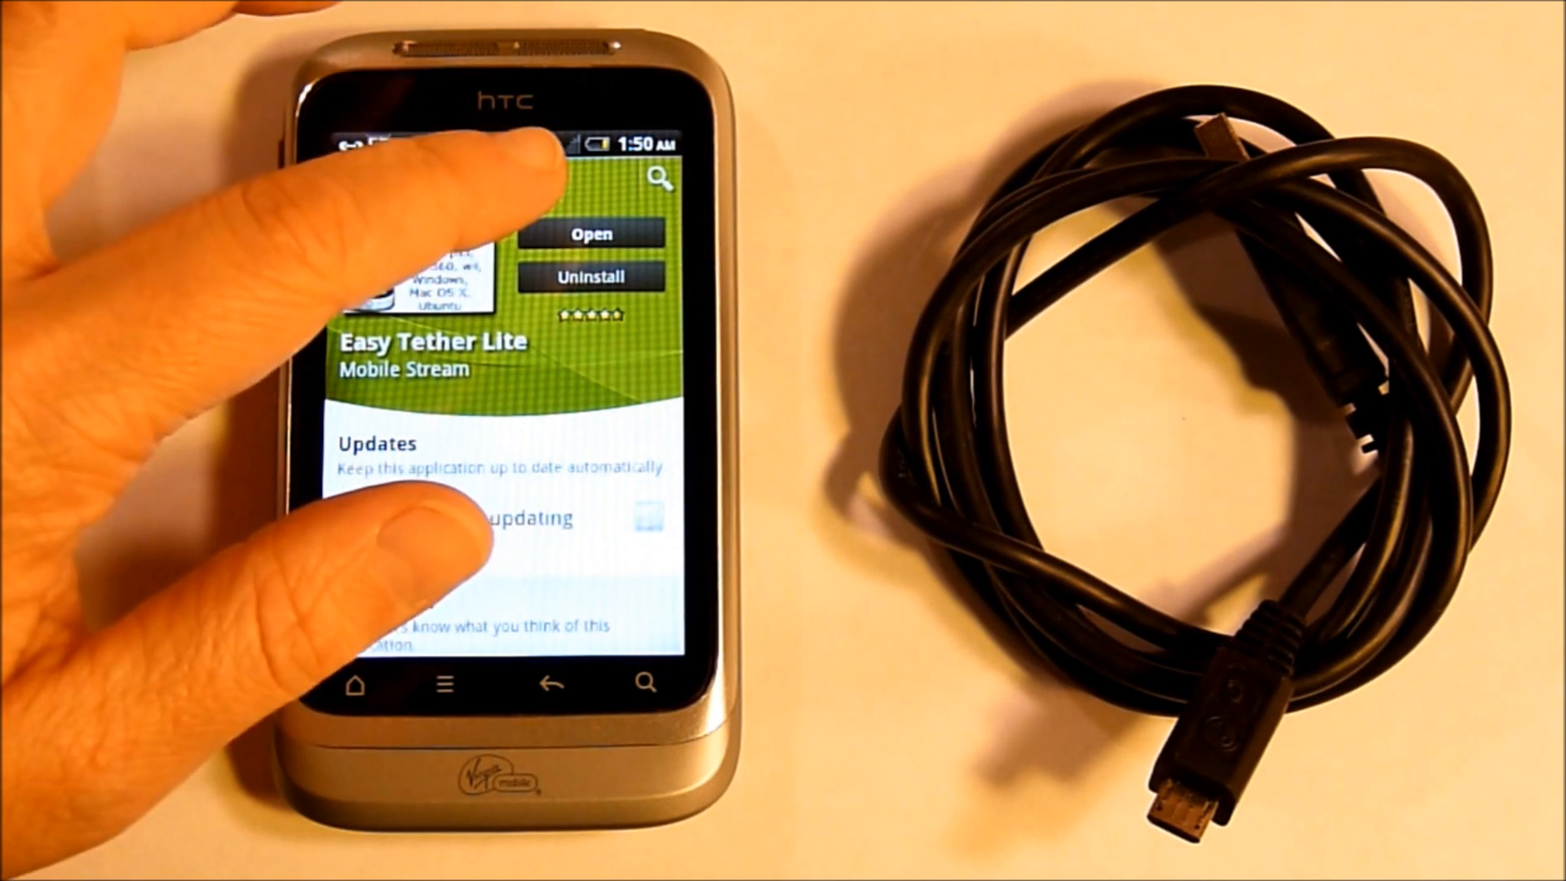
Open the easytether folder on the PC after confirming Easy Tether Lite is installed.
{"action": "left_click", "coordinate": [590, 231]}
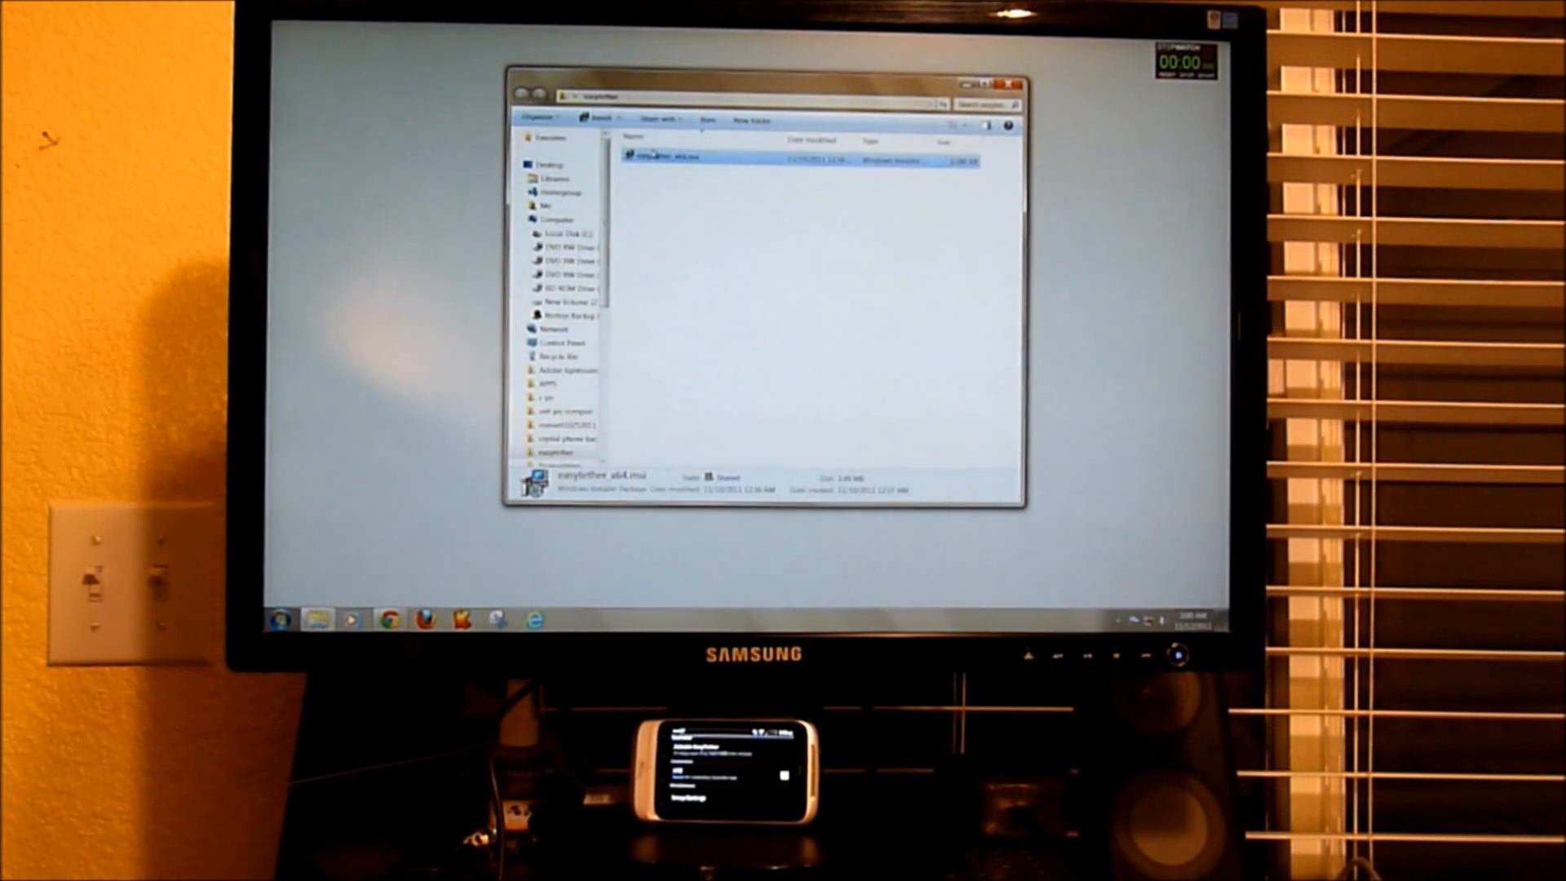
Run easytether_x64.msi with default features and allow the network adapter driver install.
{"action": "double_click", "coordinate": [668, 156]}
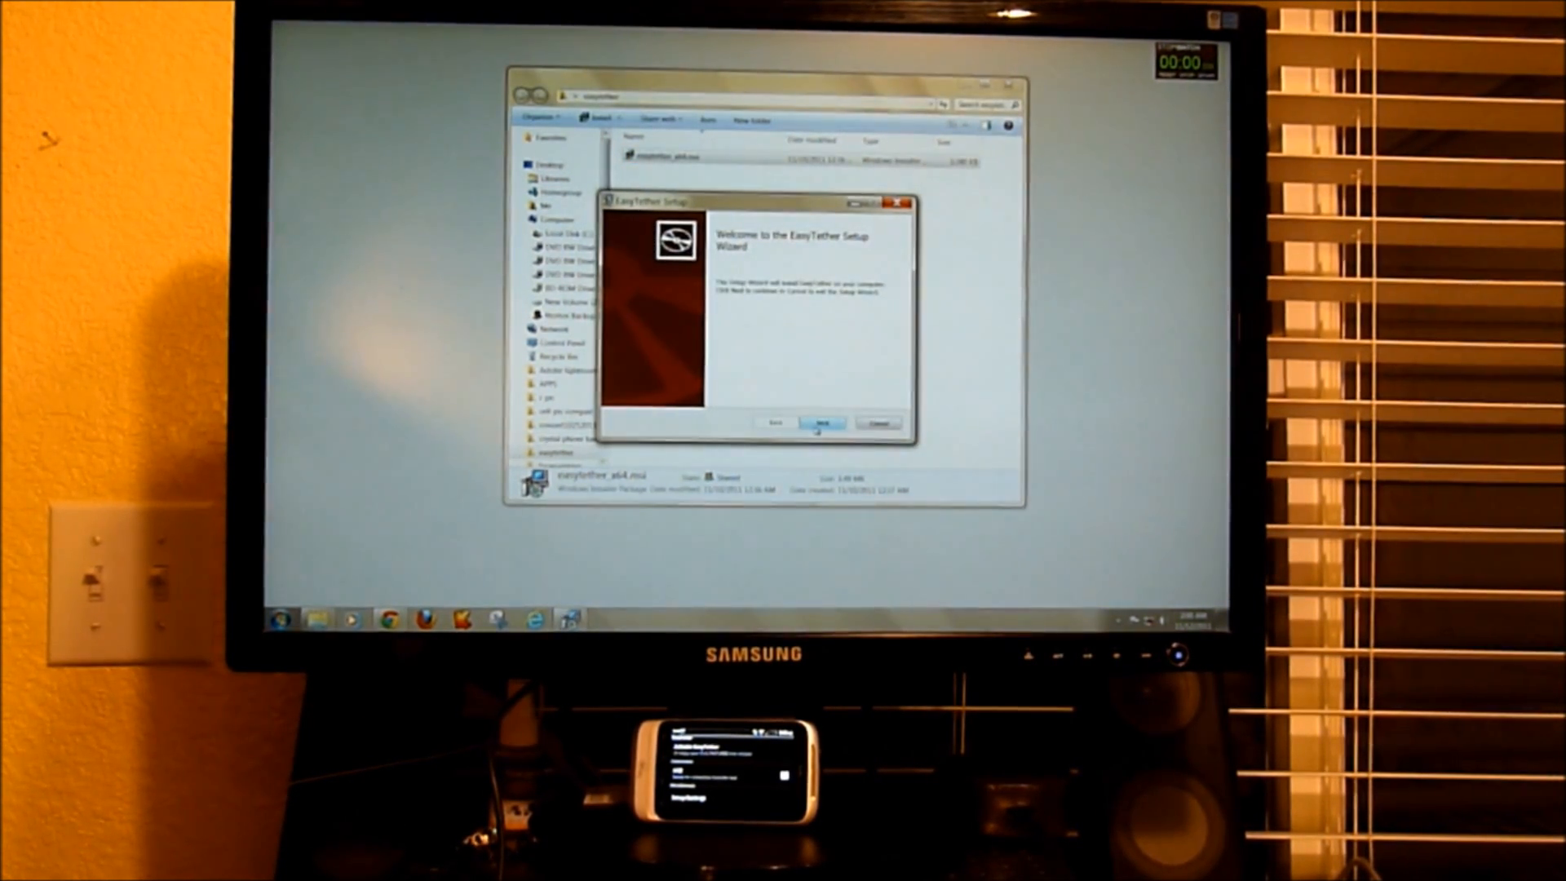
{"action": "left_click", "coordinate": [821, 422]}
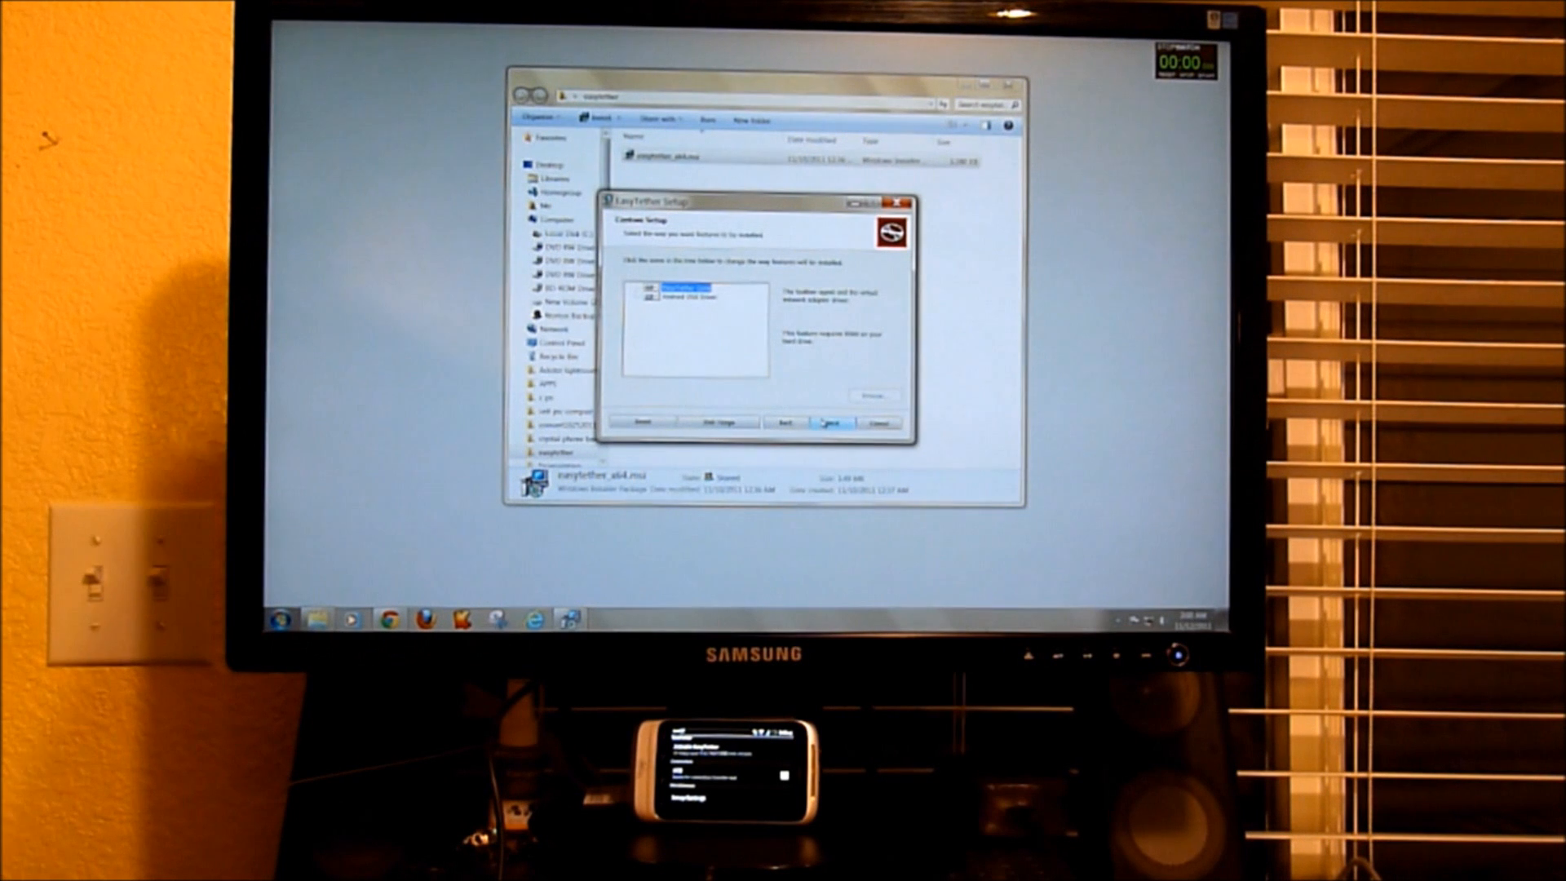
{"action": "left_click", "coordinate": [786, 423]}
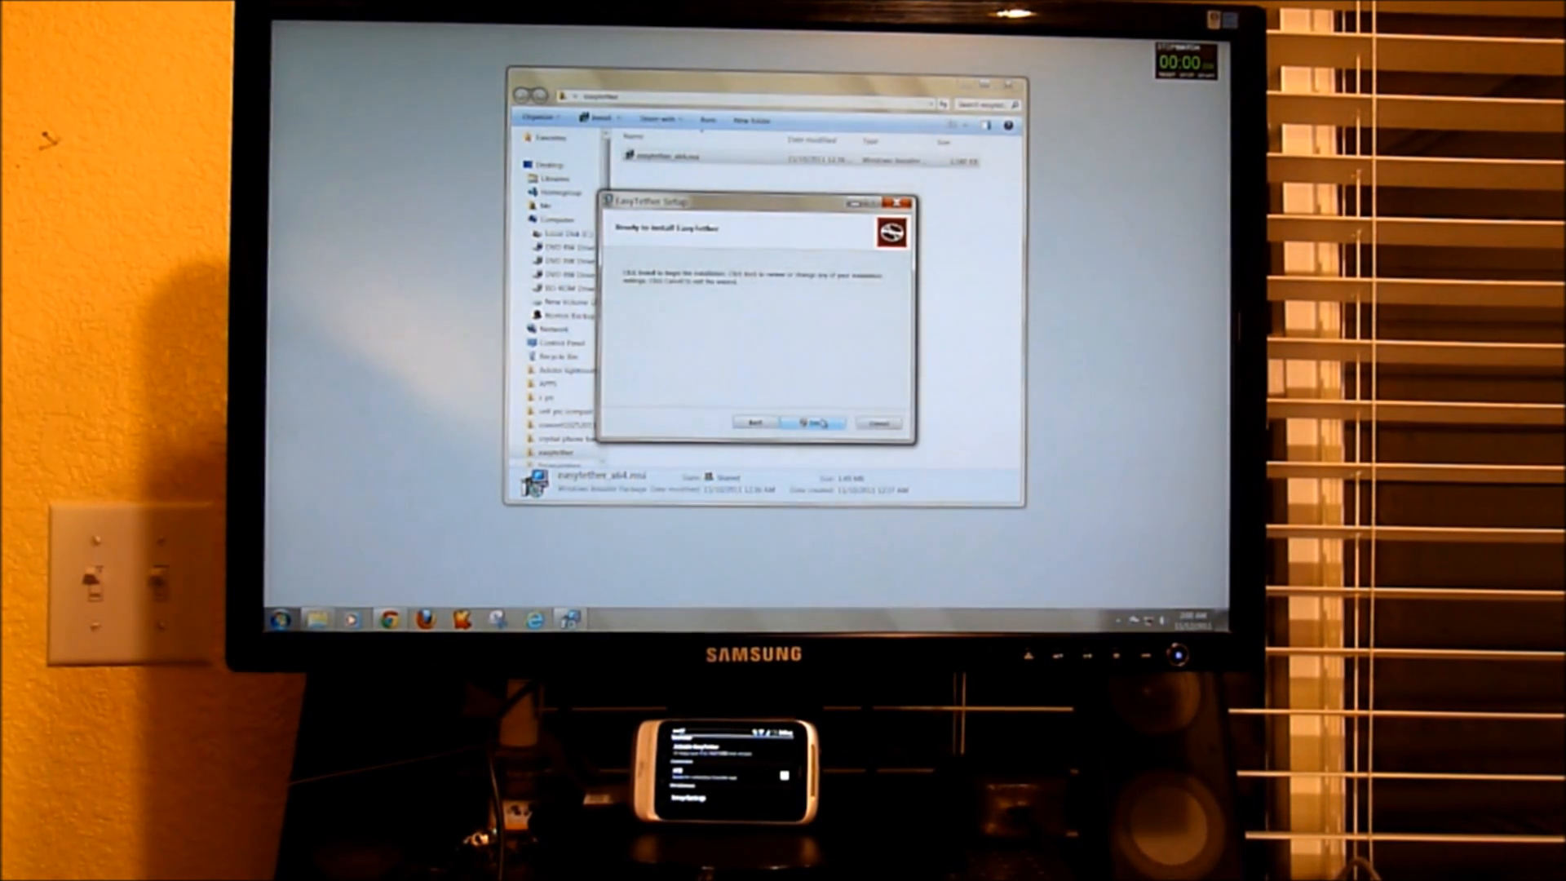
{"action": "left_click", "coordinate": [813, 422]}
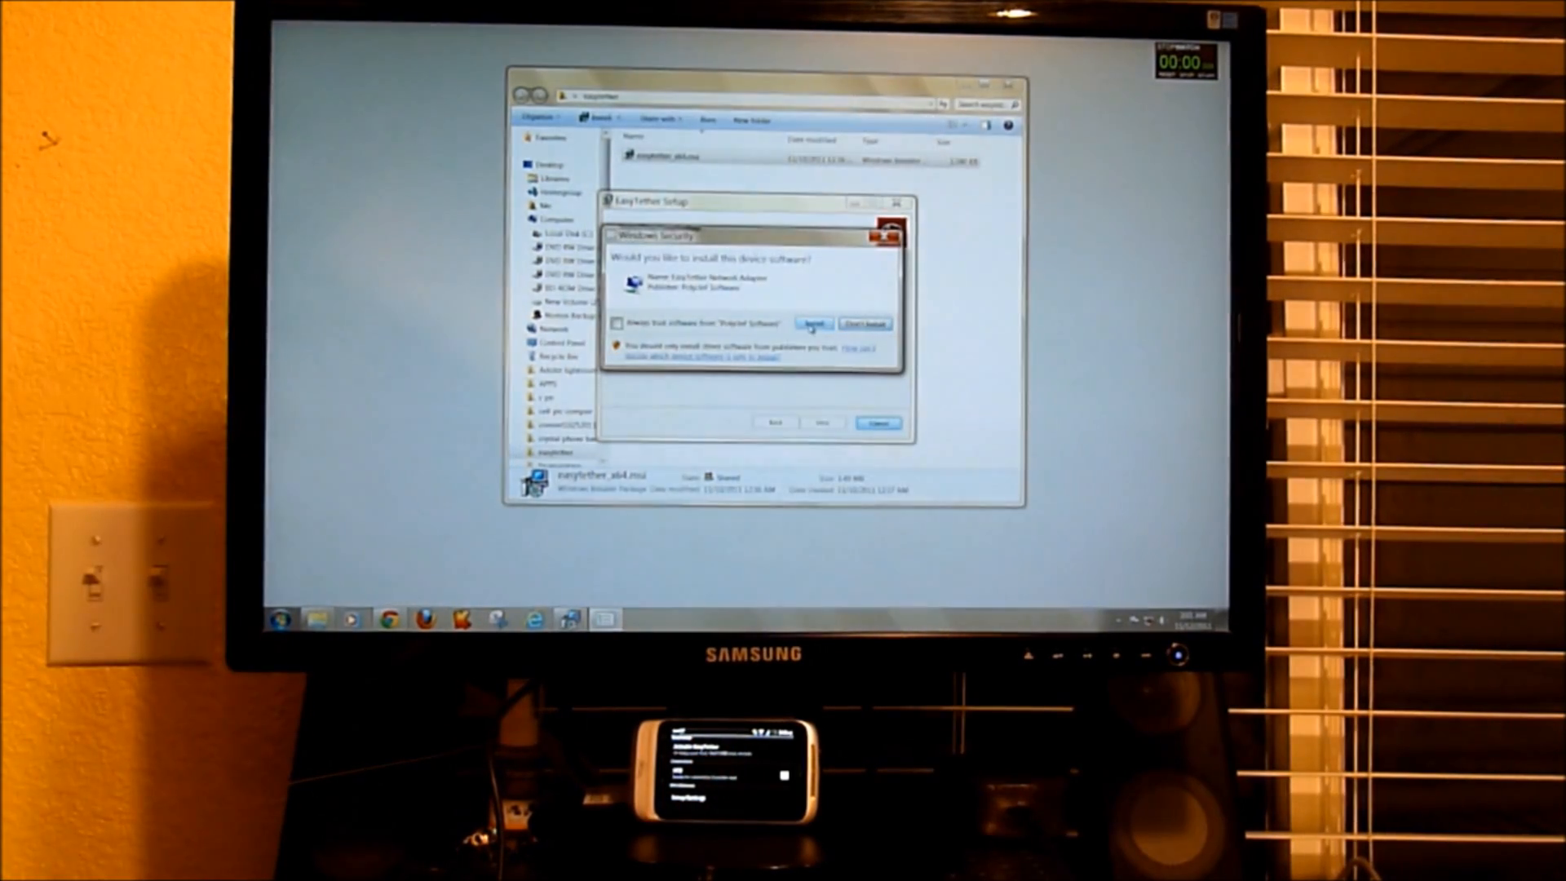
{"action": "left_click", "coordinate": [813, 324]}
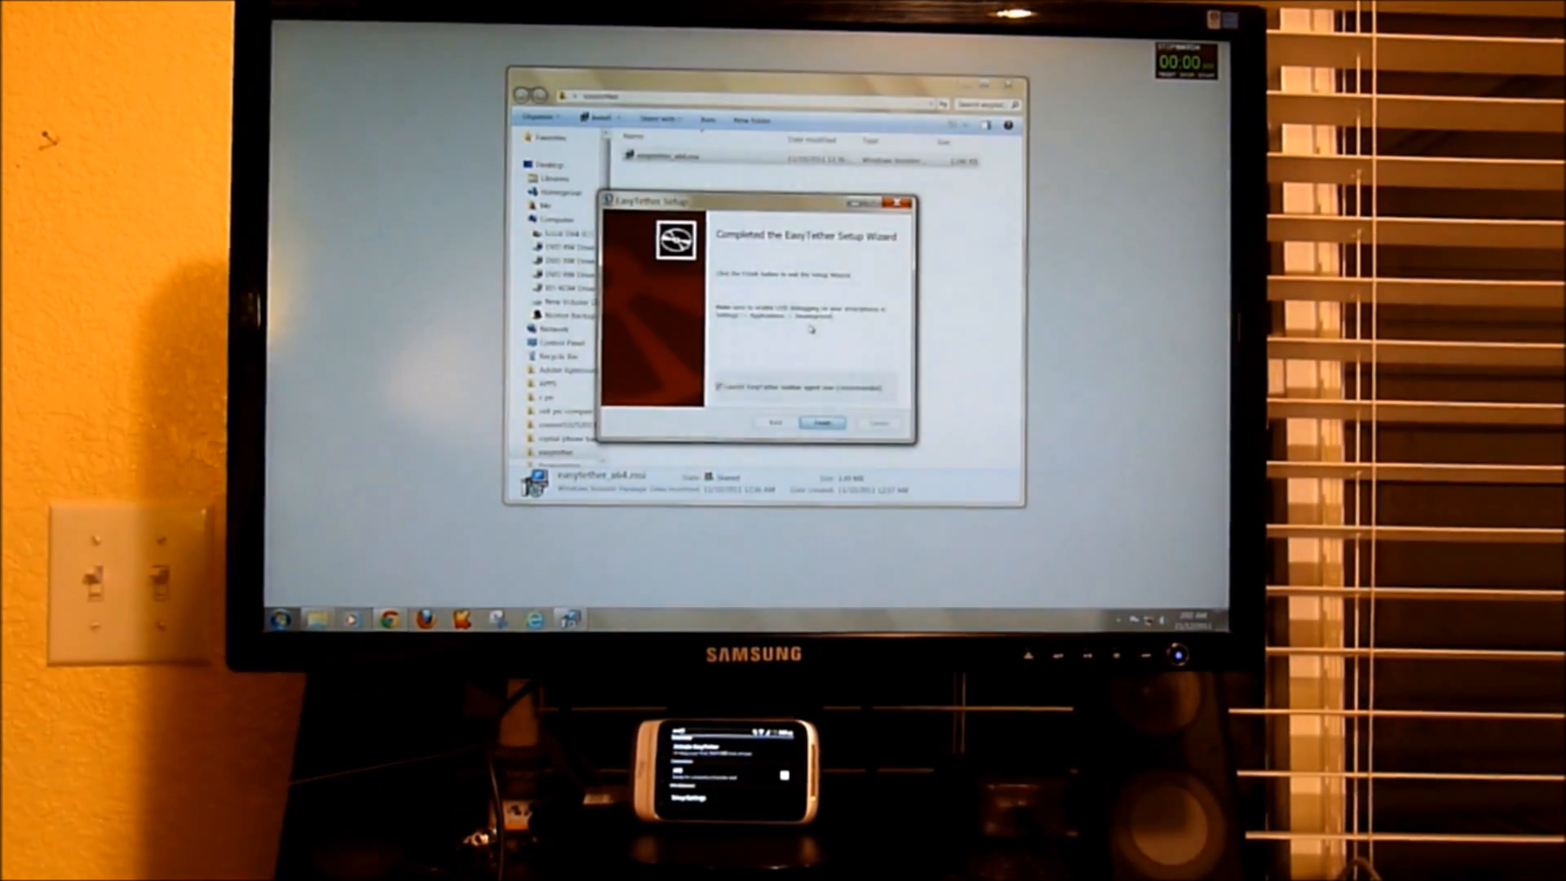
Finish the wizard and wait for the USB 'Connection established' tray notification.
{"action": "left_click", "coordinate": [822, 422]}
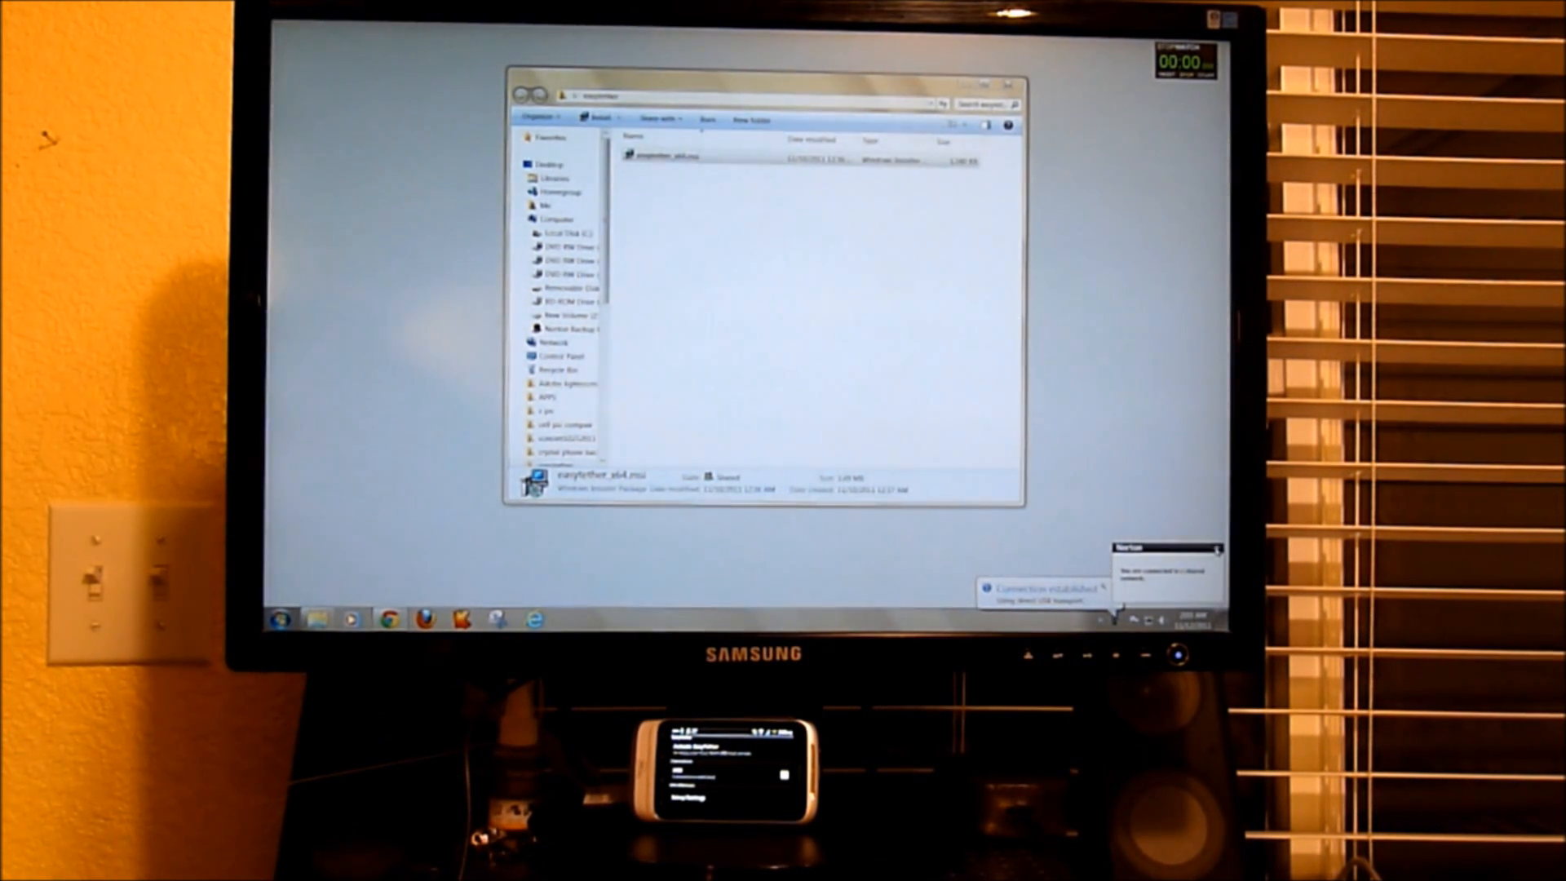
Load MSN.com in Internet Explorer and show the Entertainment section links.
{"action": "left_click", "coordinate": [699, 160]}
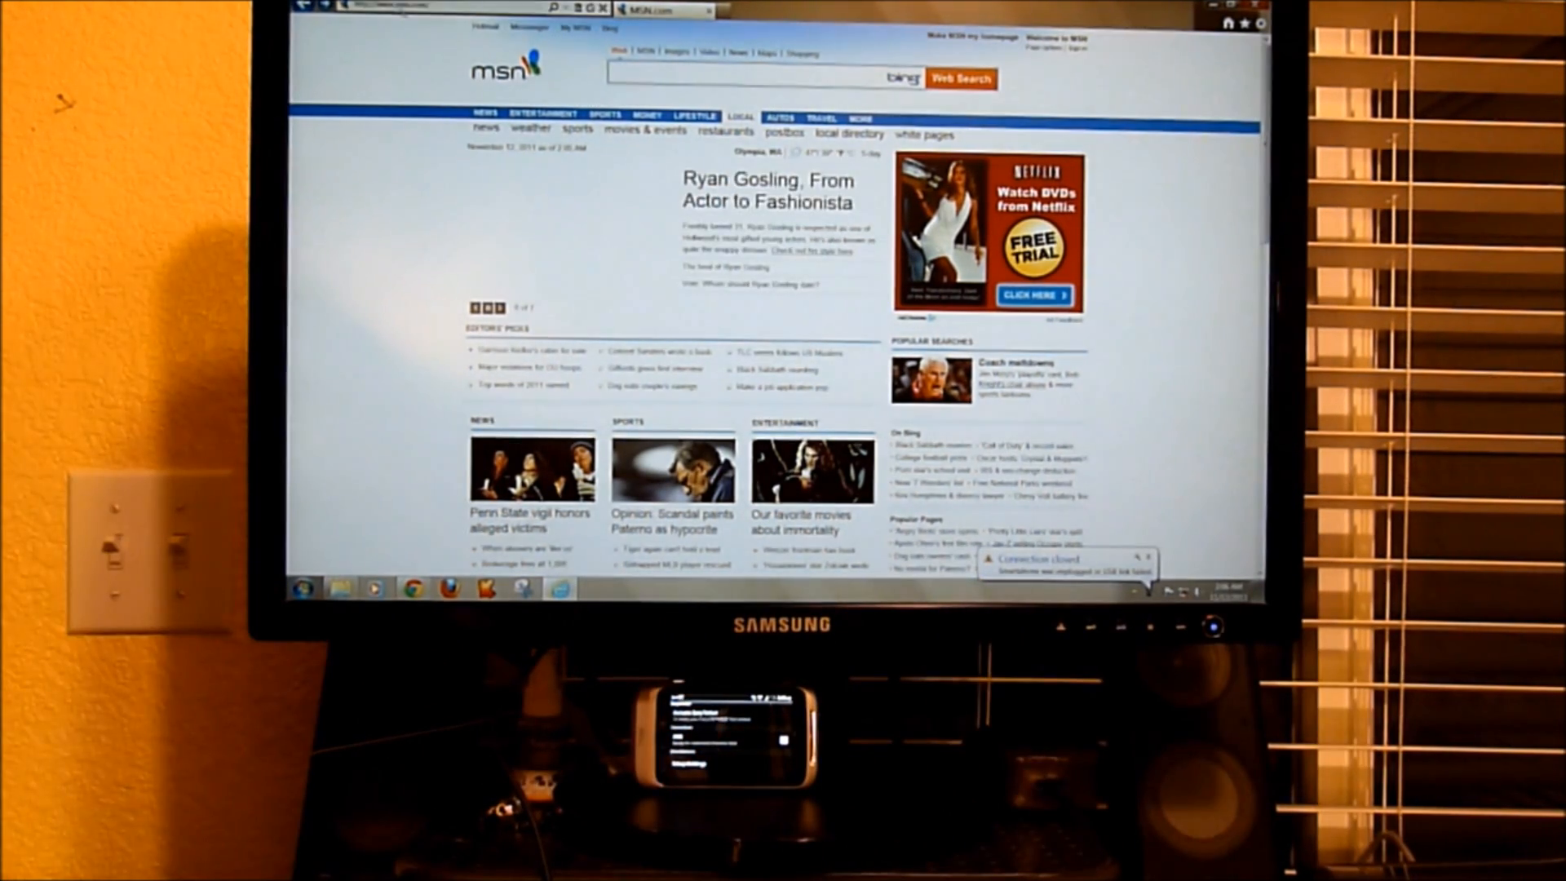
{"action": "left_click", "coordinate": [542, 112]}
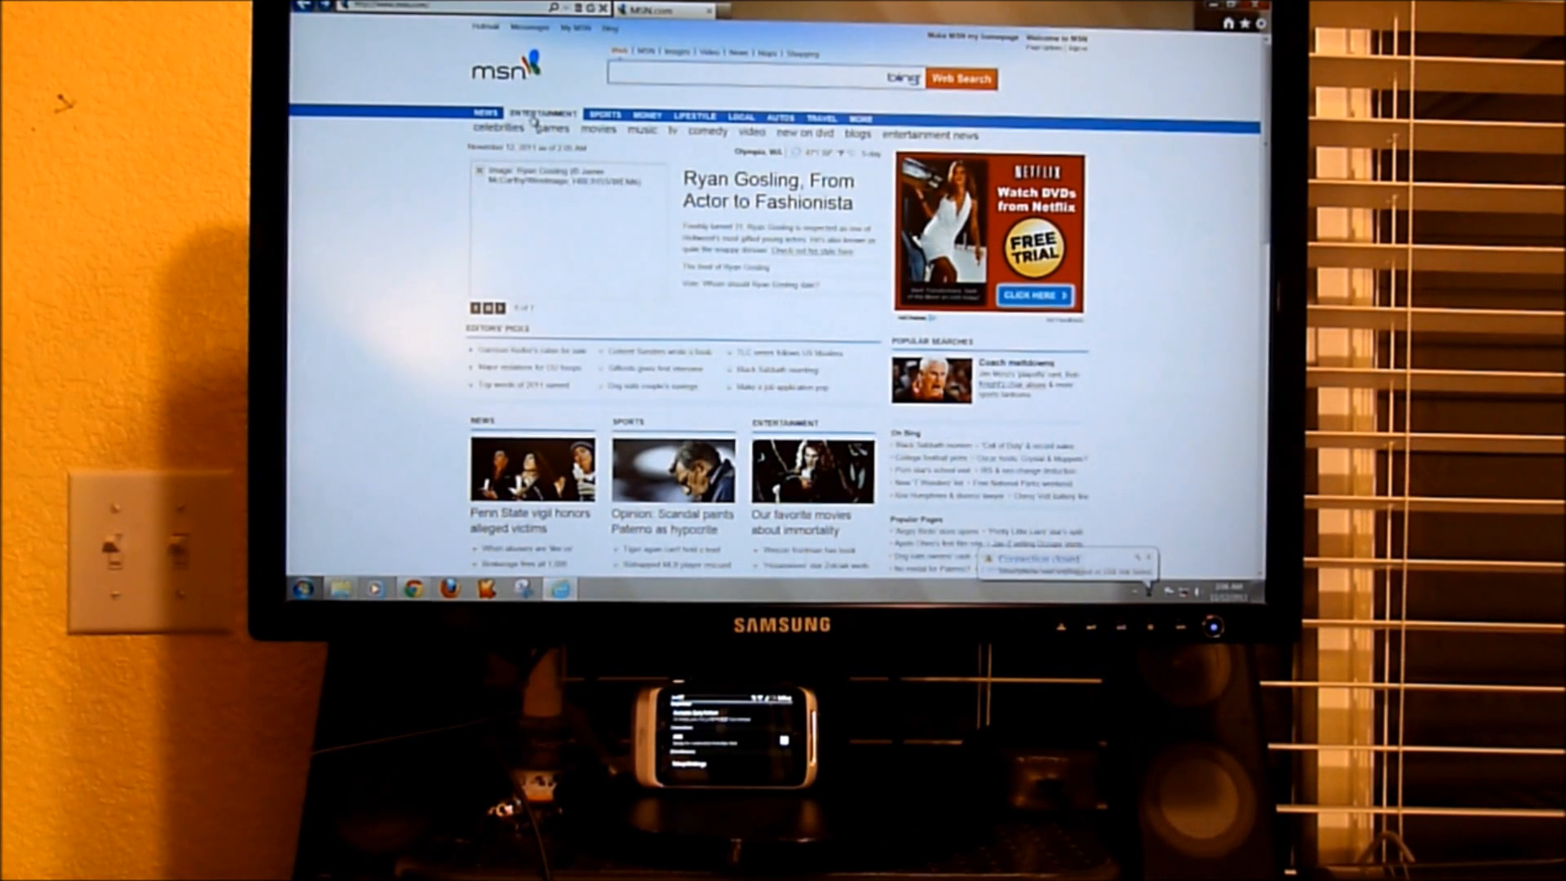